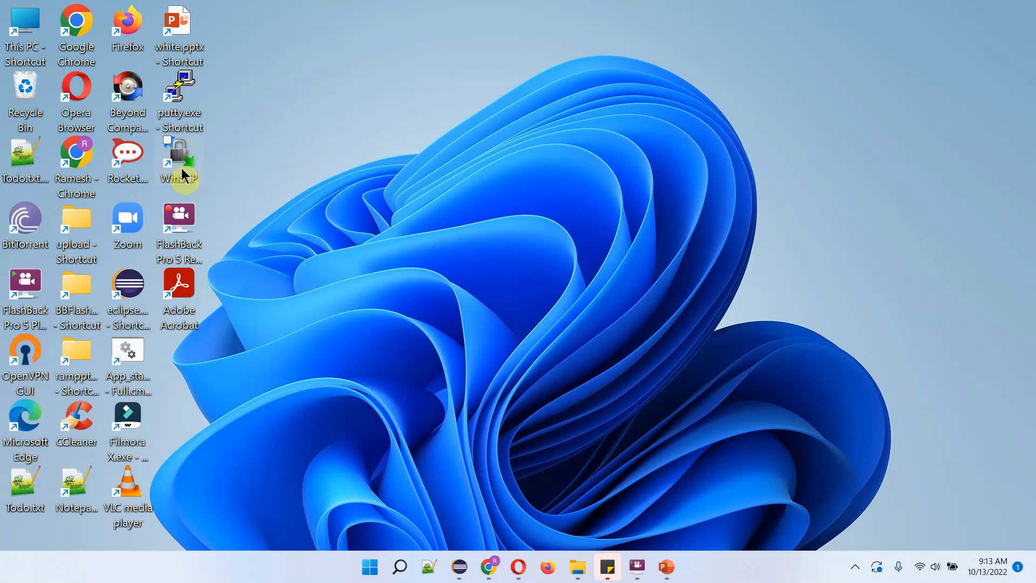
- Launch WinSCP, edit the saved AWS site and bring up its Advanced Site Settings
double_click(178, 158)
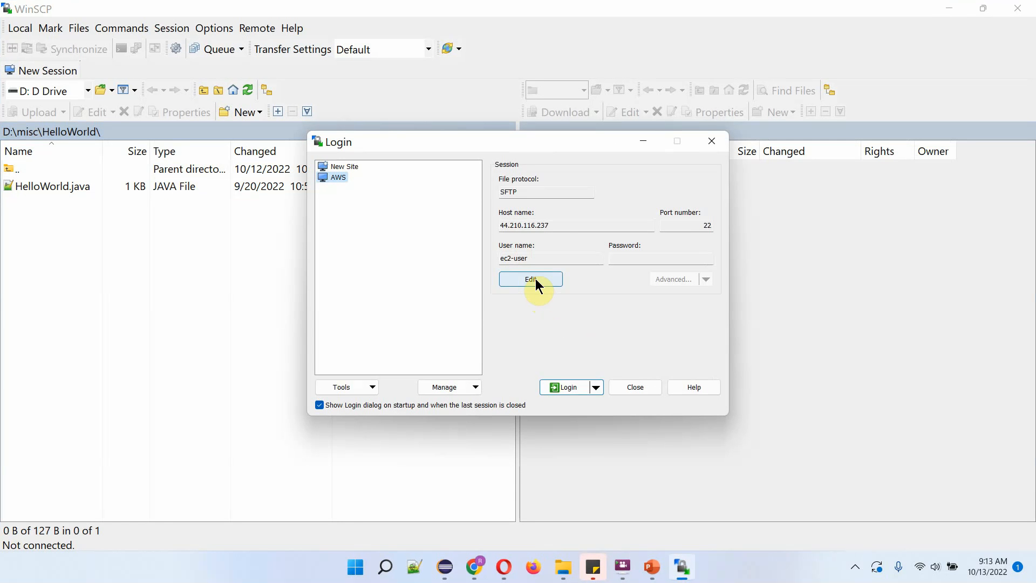
click(530, 279)
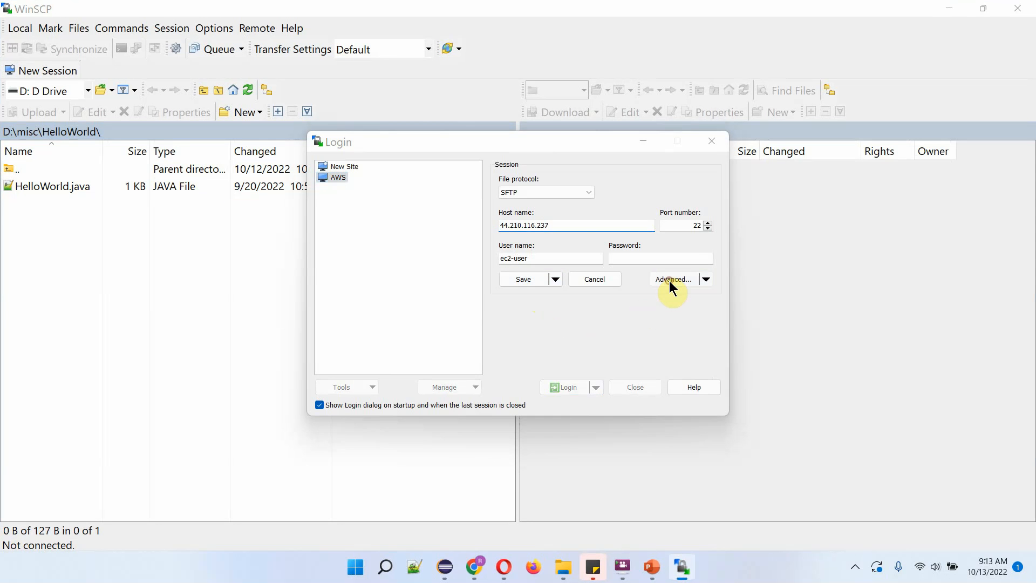
click(673, 278)
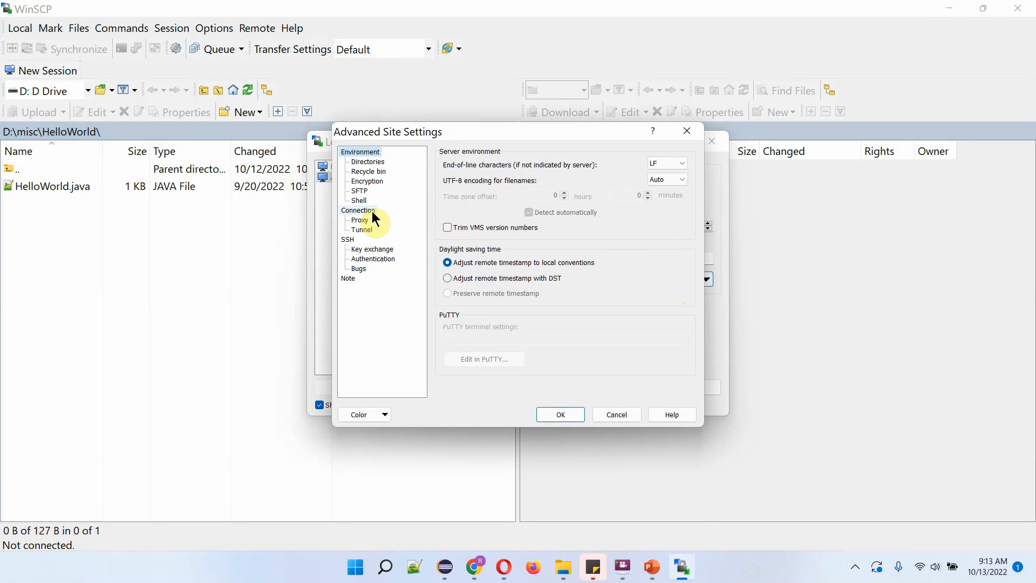
- Under Connection, set keepalives to send null SSH packets every 30 seconds and confirm
click(358, 211)
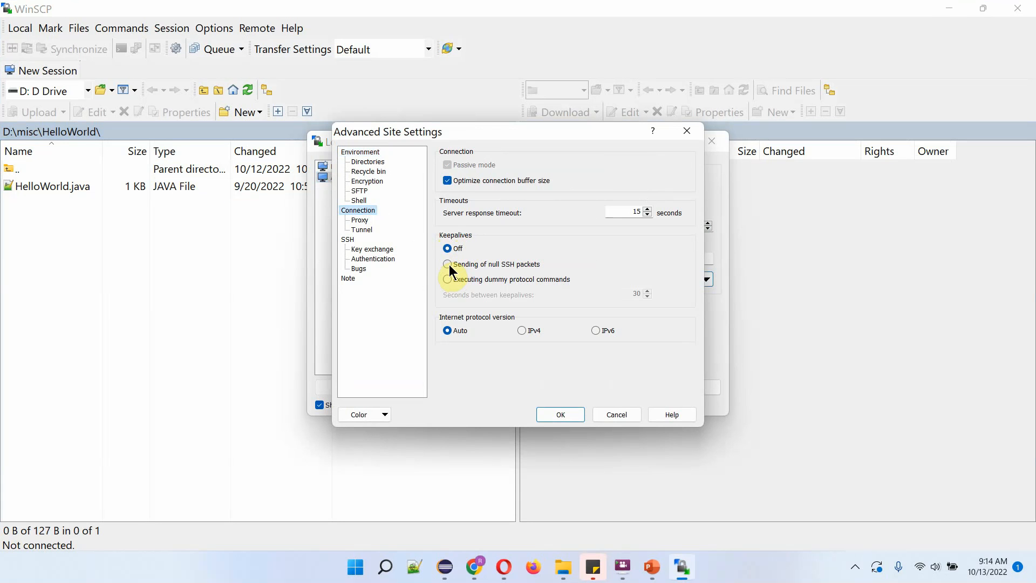
click(447, 263)
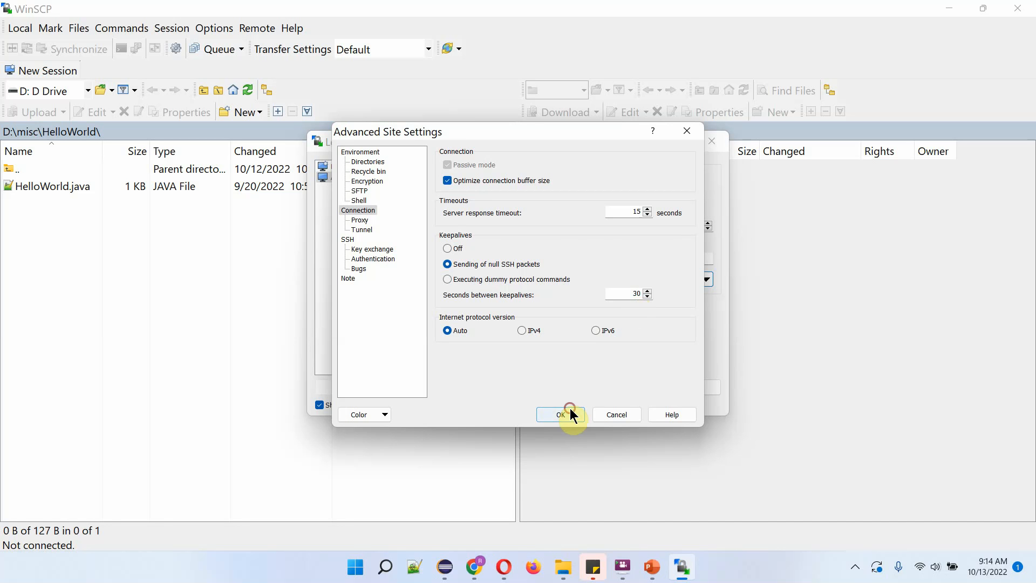
click(560, 415)
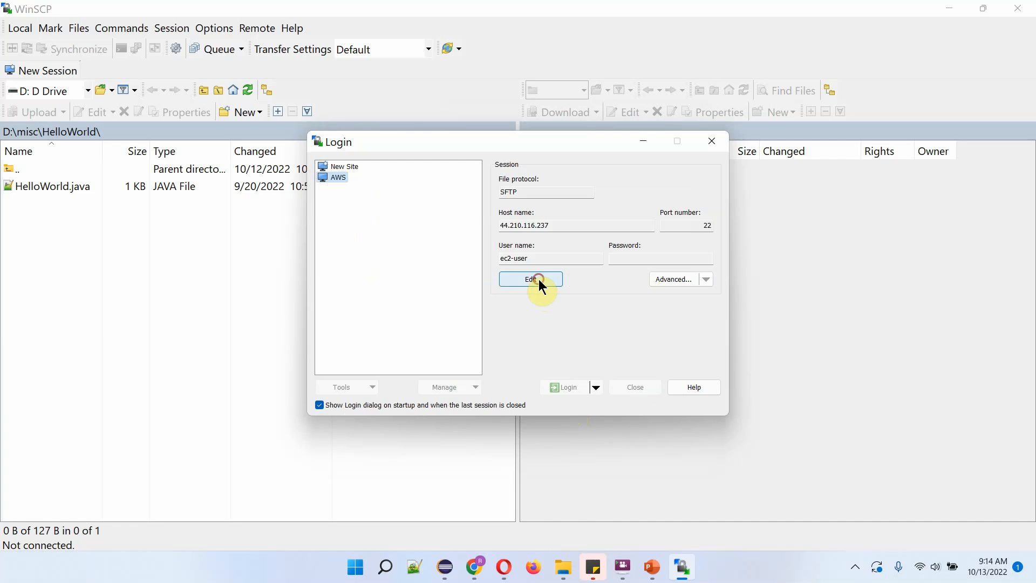
- Save the AWS site with its updated keepalive settings
click(565, 386)
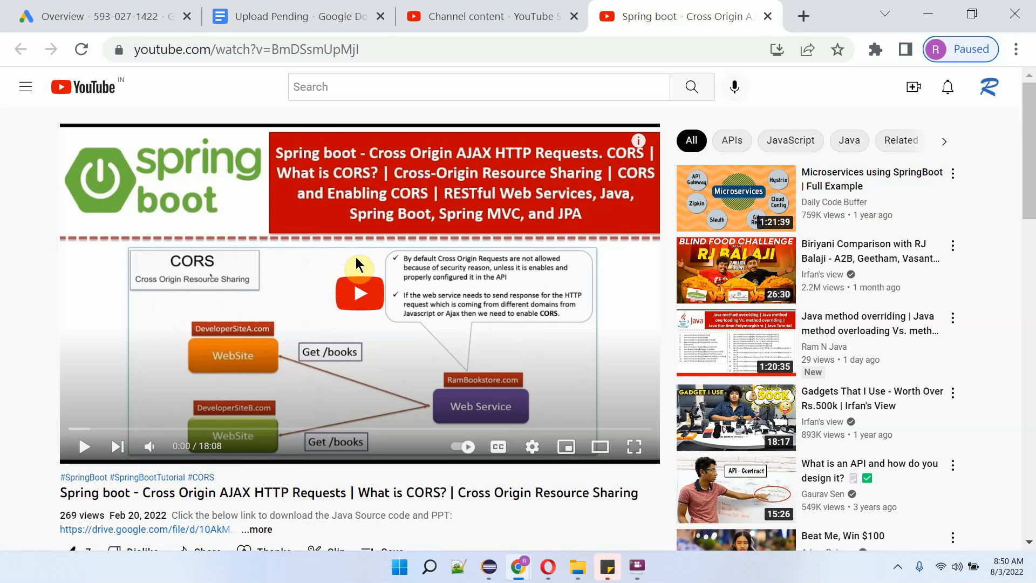
mouse_move(478, 370)
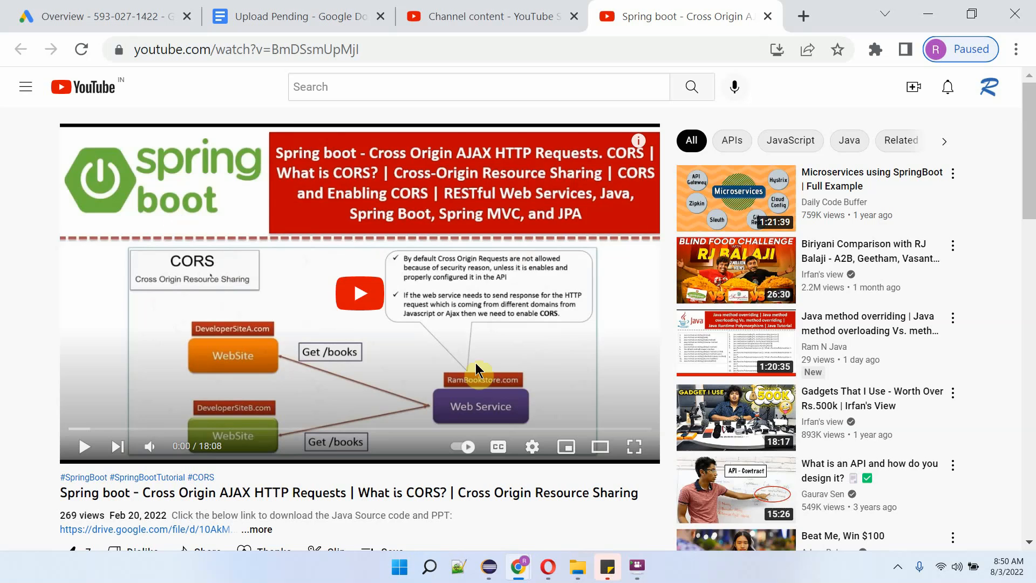
scroll(down, 3)
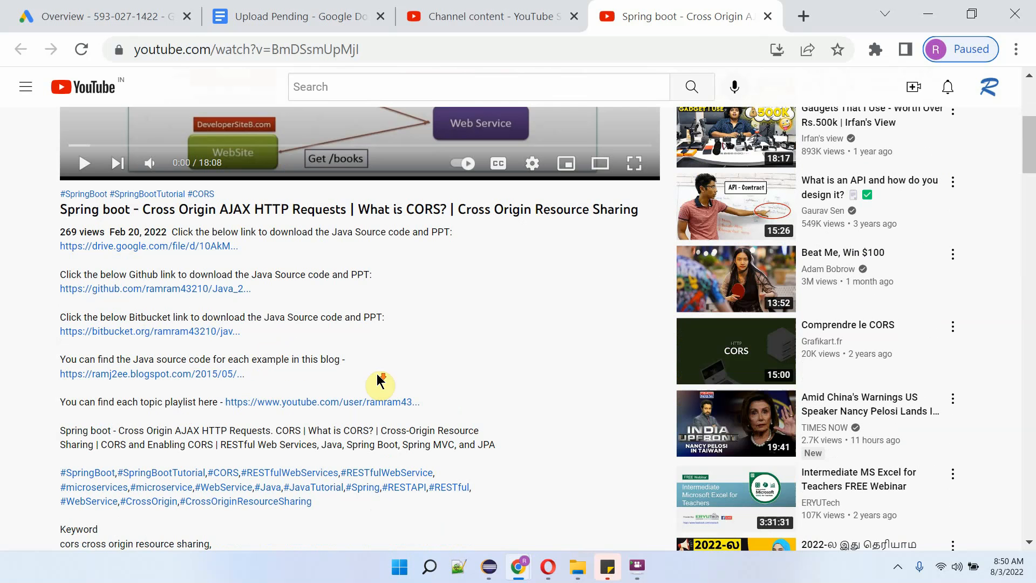
mouse_move(182, 385)
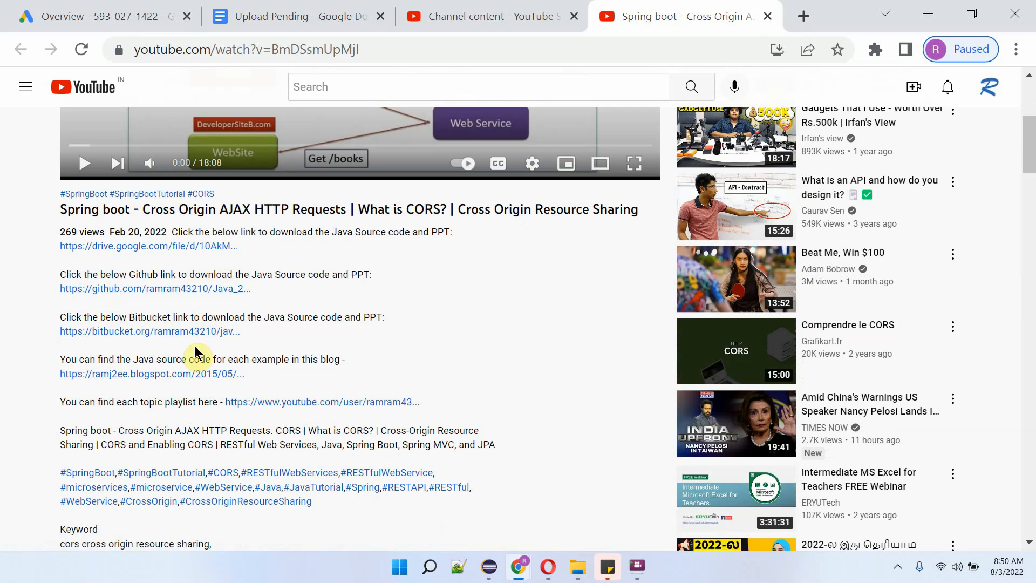
mouse_move(198, 260)
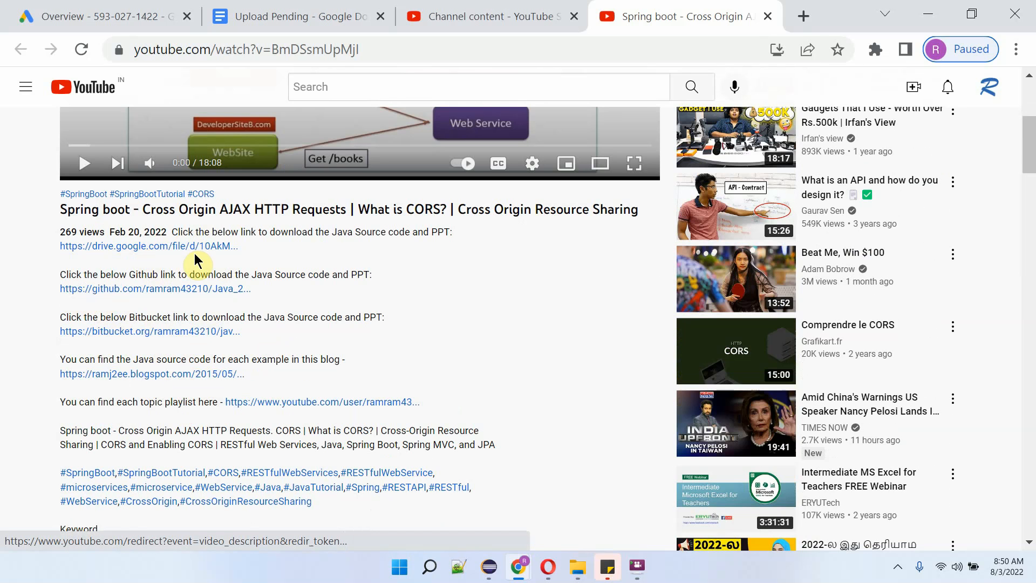